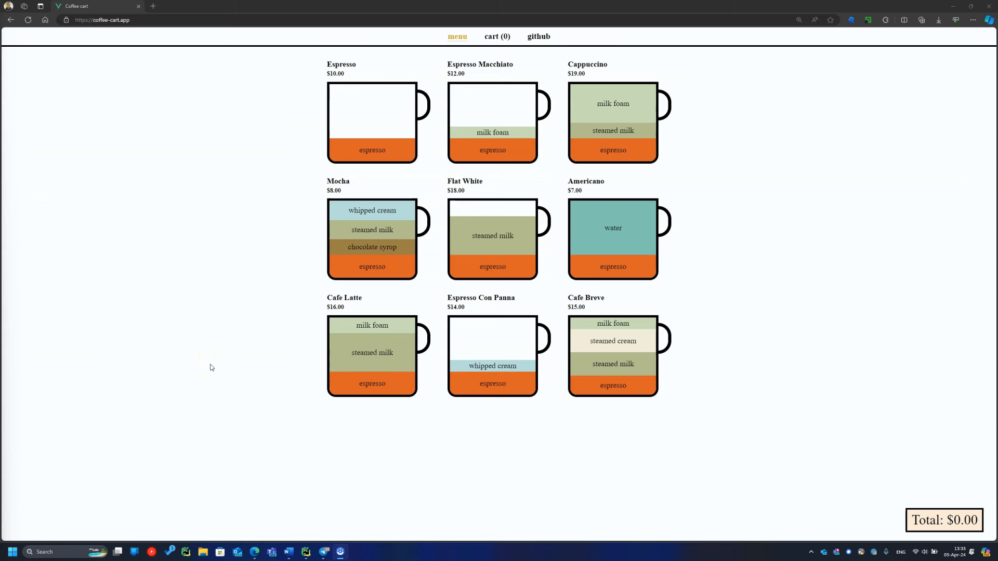
Step: Look over the coffee-cart drinks menu in the Edge browser window
left_click(492, 123)
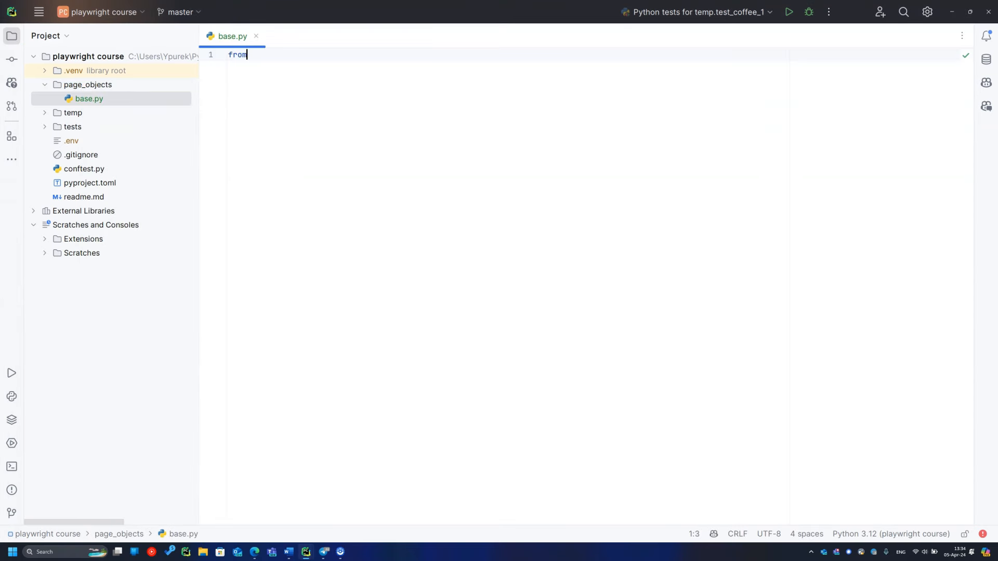
Step: Write base.py importing Page and Locator, with a Base class holding navigate_to_menu and navigate_to_cart
type("playwright.sync_api import Page, Locator")
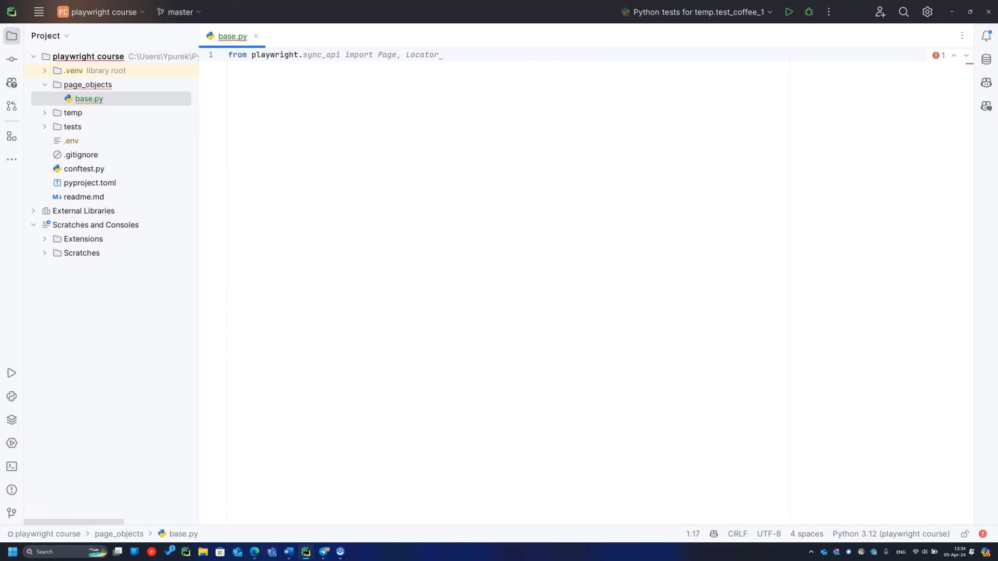
key("enter")
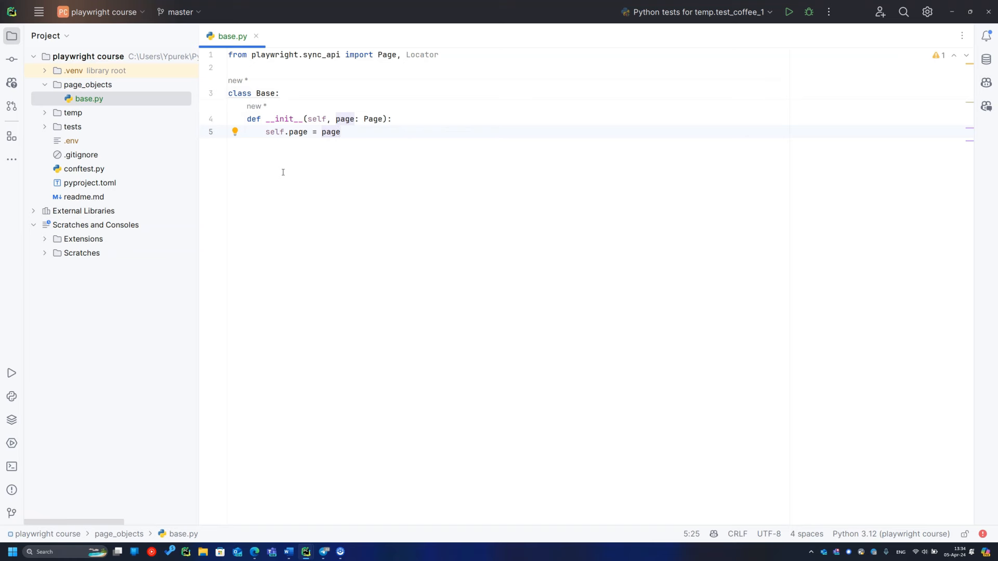
type("def navigate_to_menu(self) -> None:")
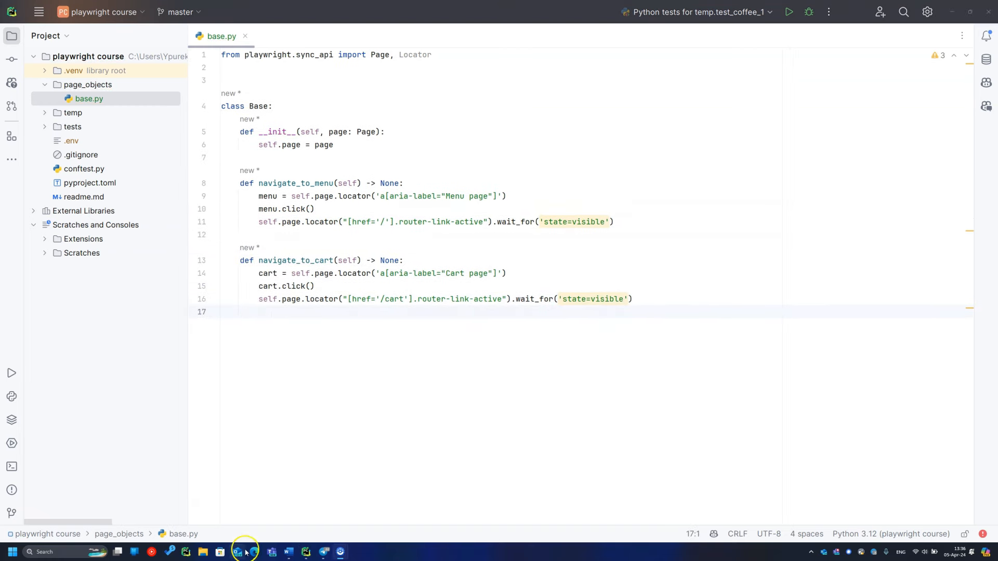
Step: Inspect the cart link's HTML markup in the coffee-cart browser page
left_click(239, 551)
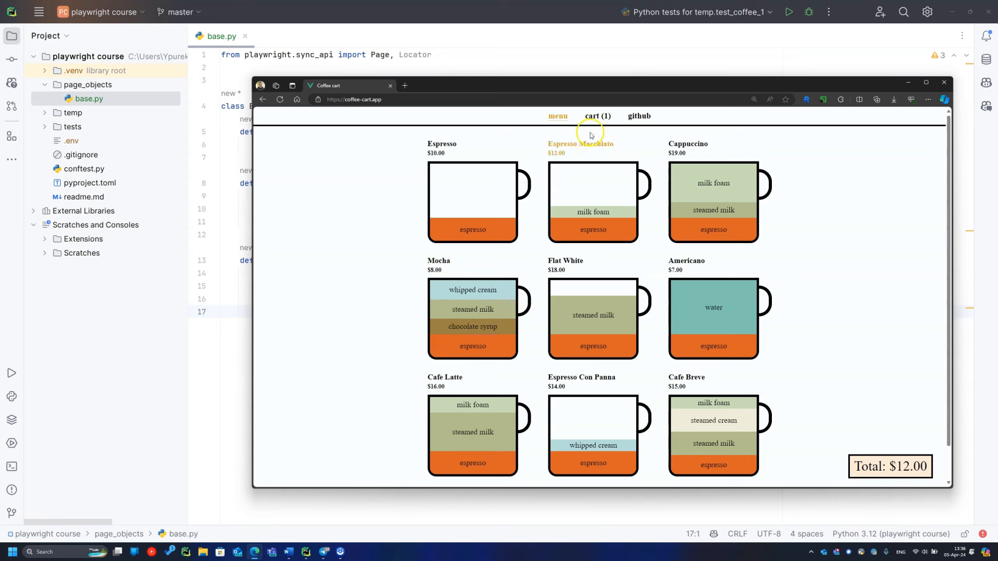
right_click(598, 116)
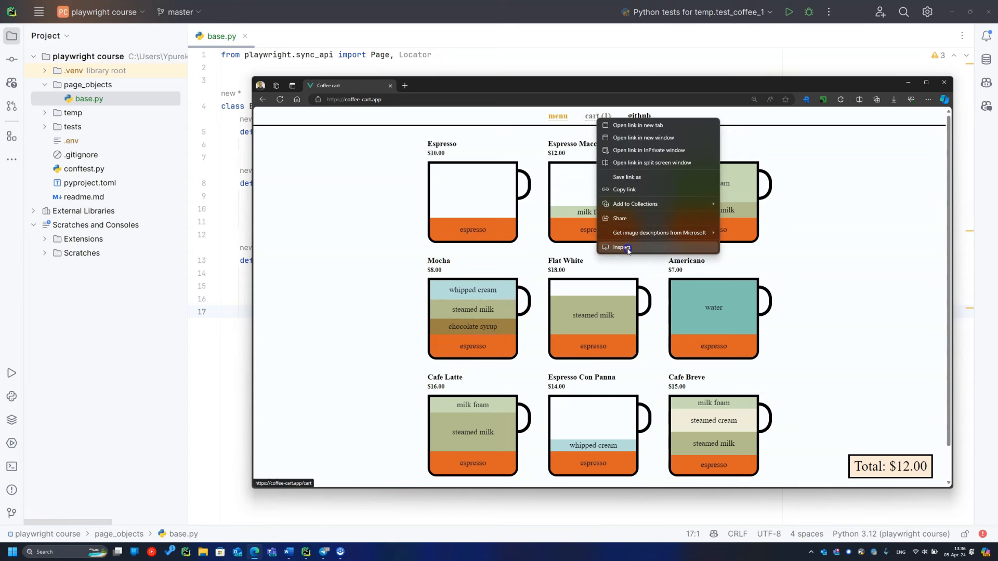
left_click(619, 247)
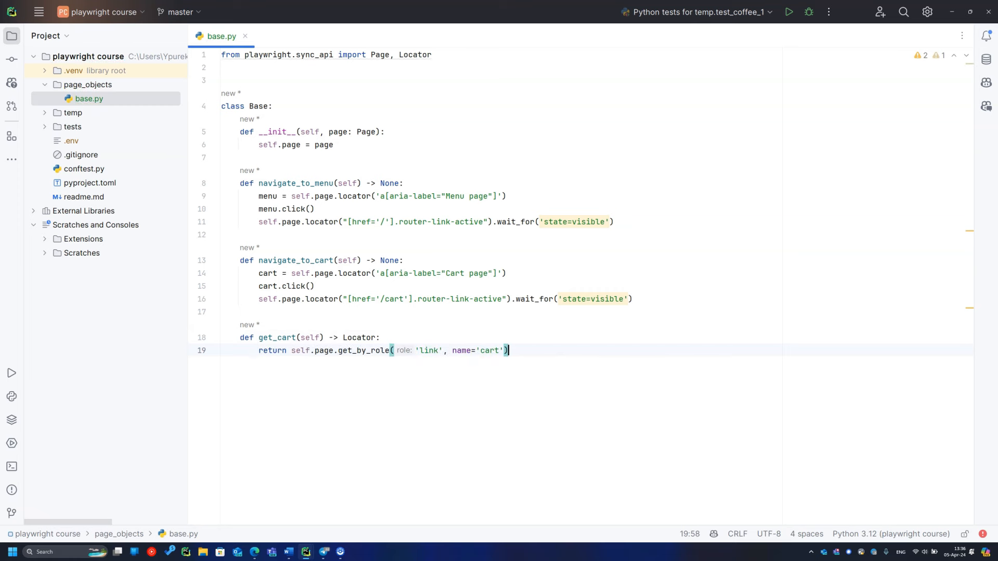
Step: Create a new Python file named menu.py in the page_objects folder
right_click(88, 85)
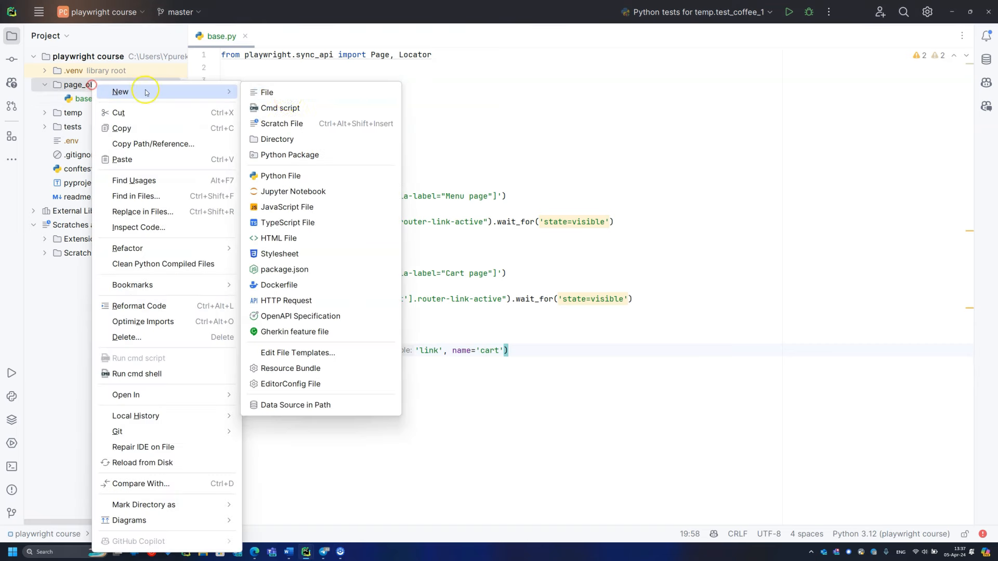
left_click(280, 176)
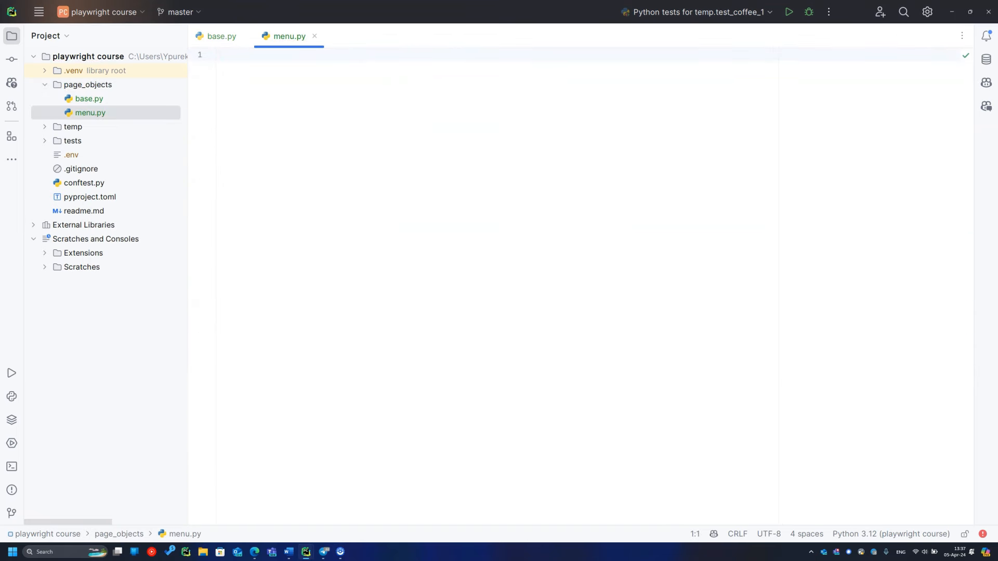
Step: Define class Menu(Base) in menu.py with add_coffee clicking get_by_label('Espresso')
type("from page_objects.base import Base")
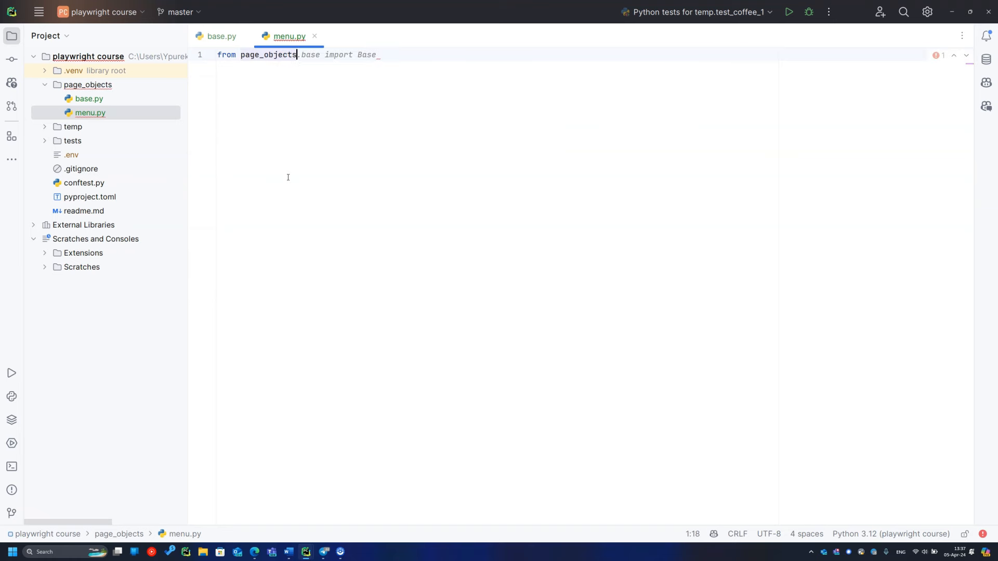
key("enter")
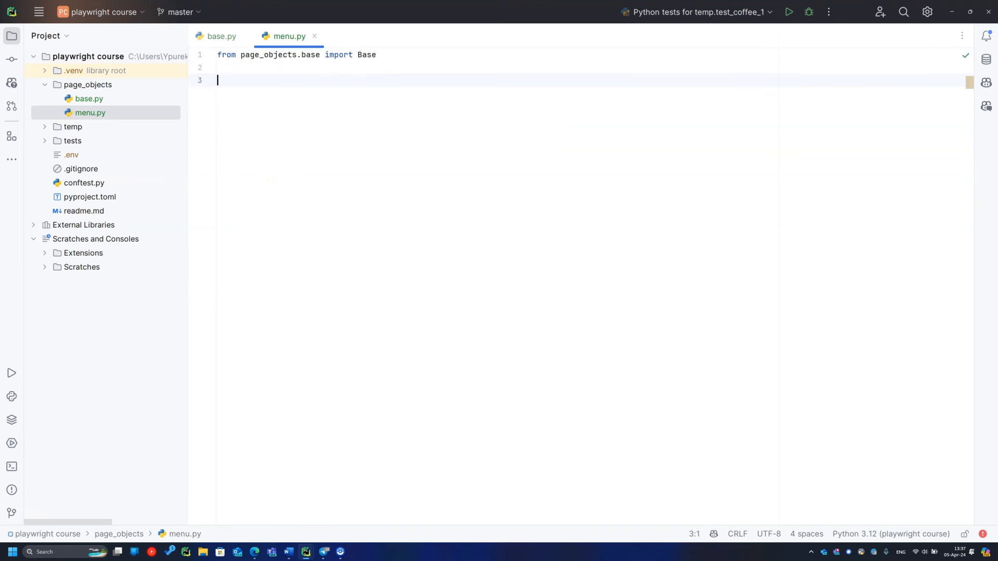
type("class")
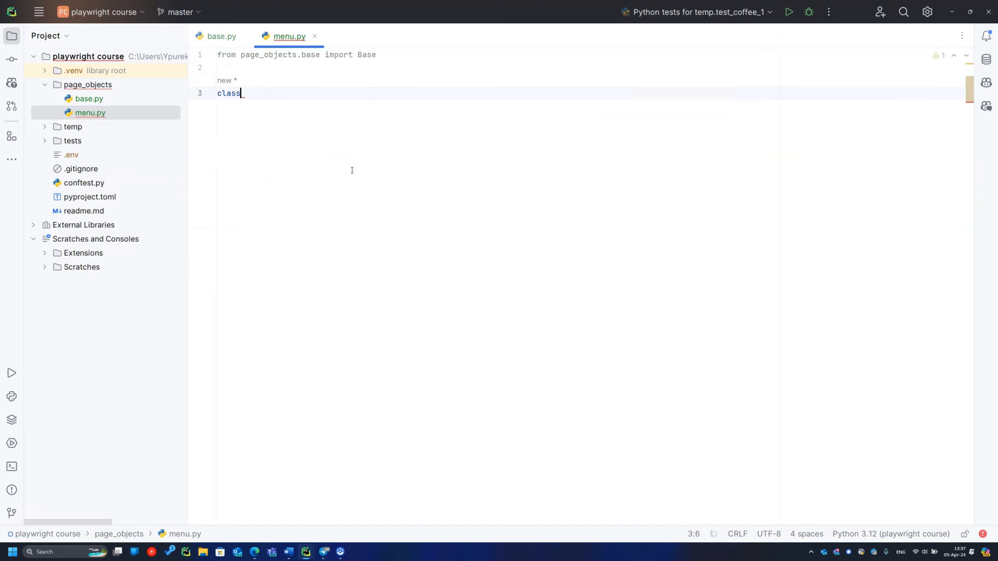
type("Menu")
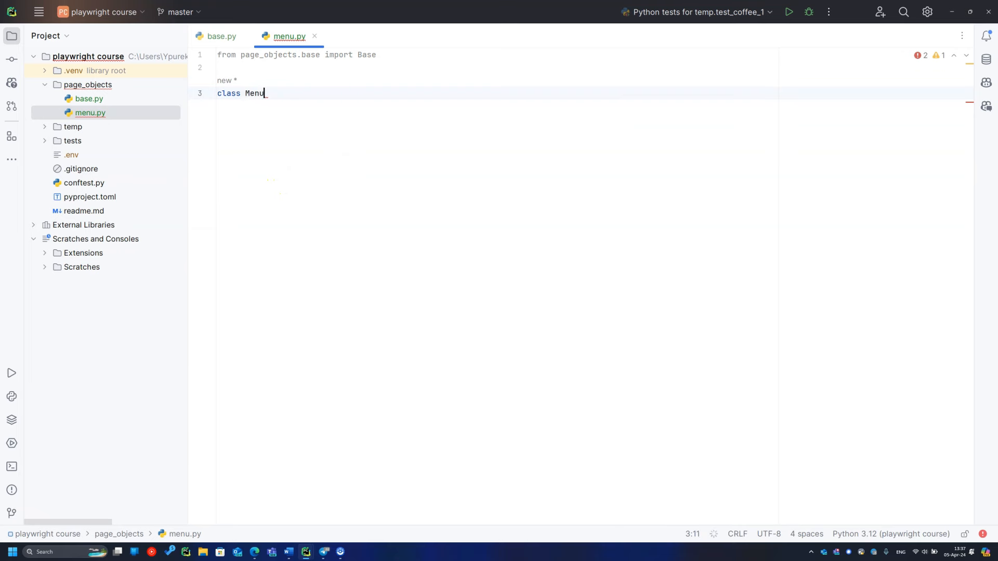
type("(Base):")
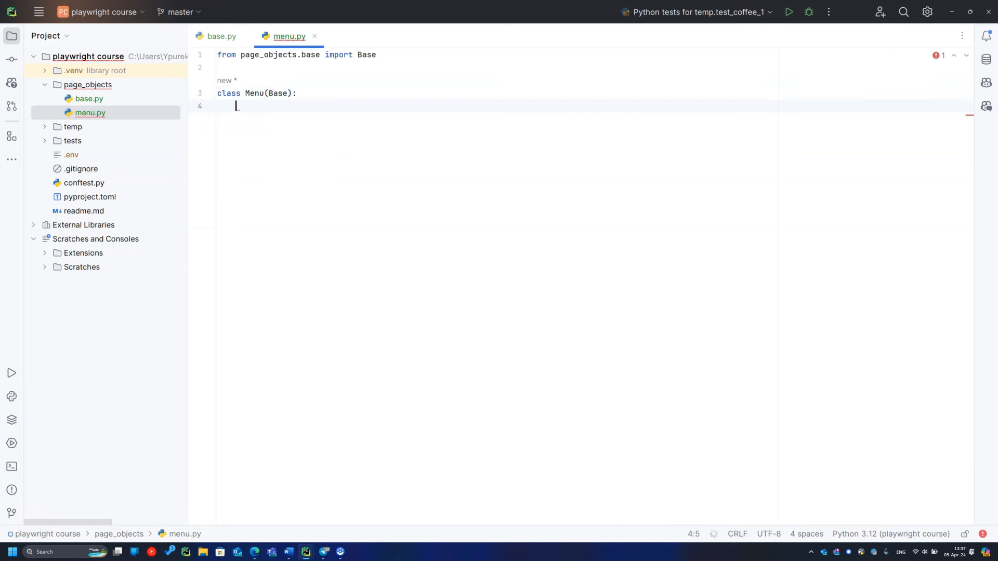
type("def add_coffee(self) -> None:")
type("self.page.locator('button[aria-label=")
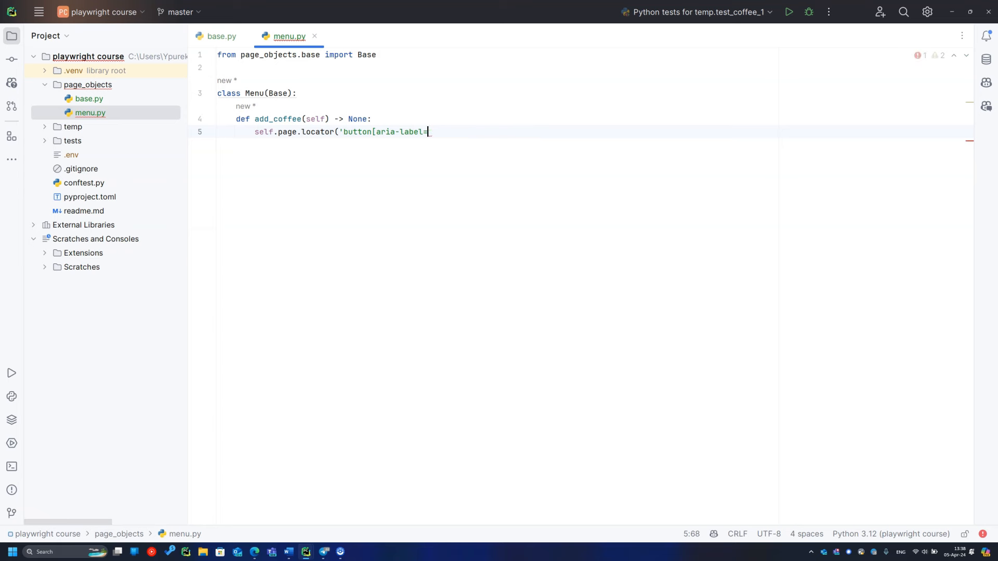
type("get_by_label('Espresso').click()")
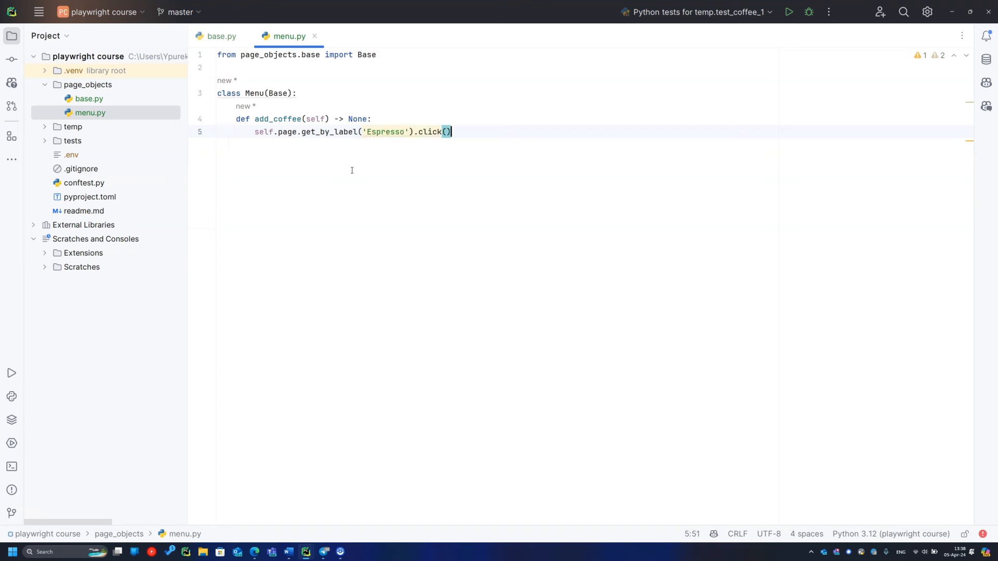
Step: Generalise add_coffee to take name: str and click get_by_label(name, exact=True)
type(", na")
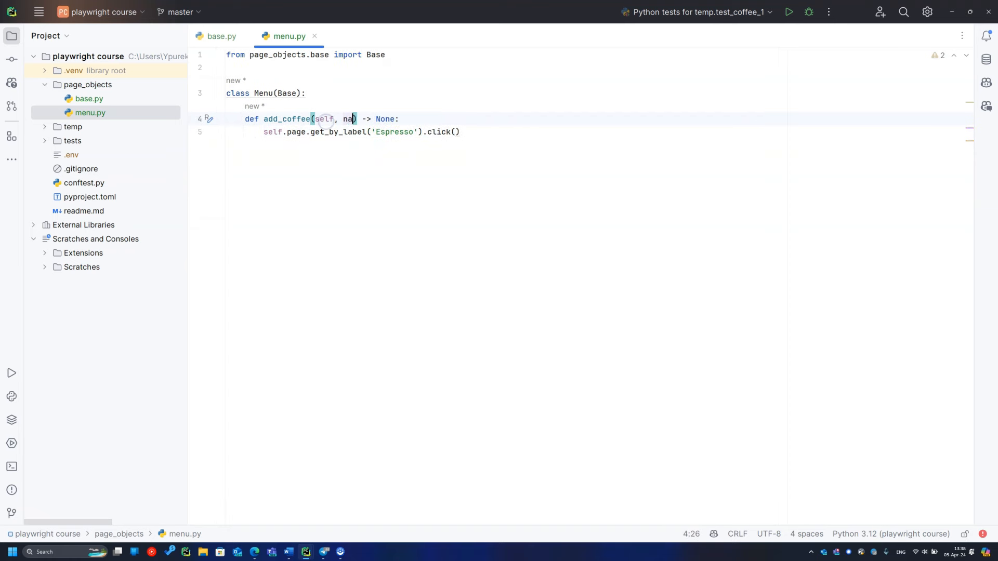
type("me: str")
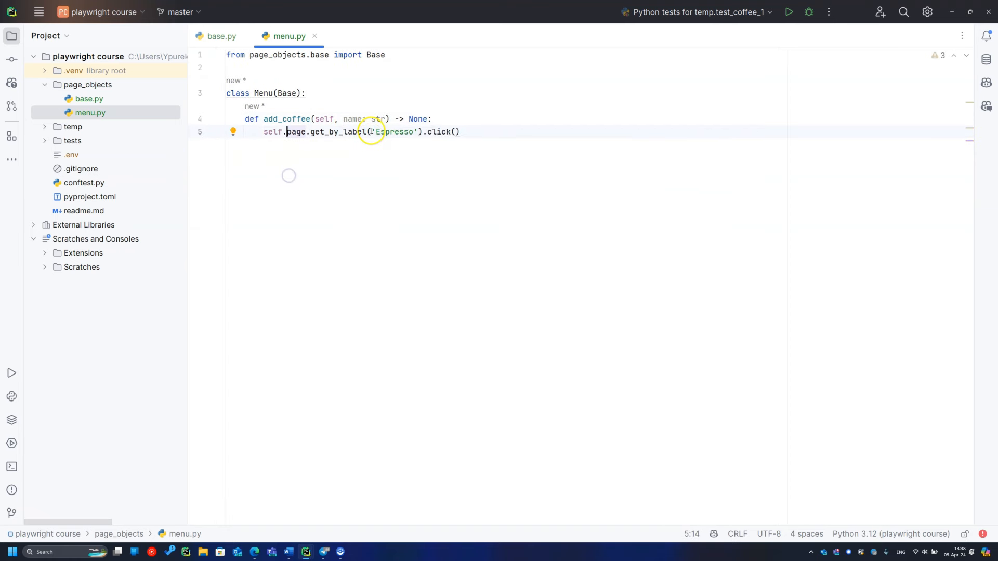
type("name")
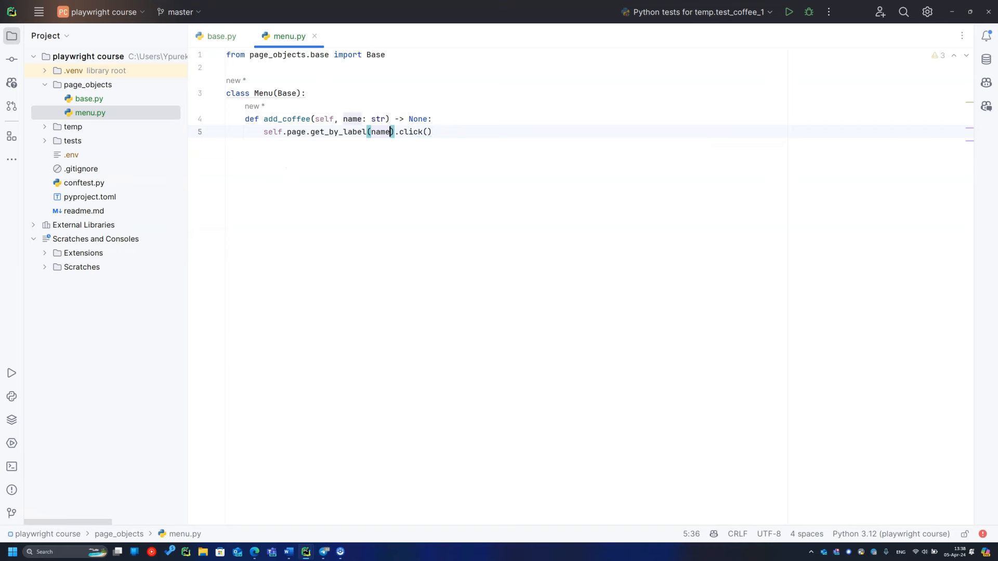
type(", exact=True")
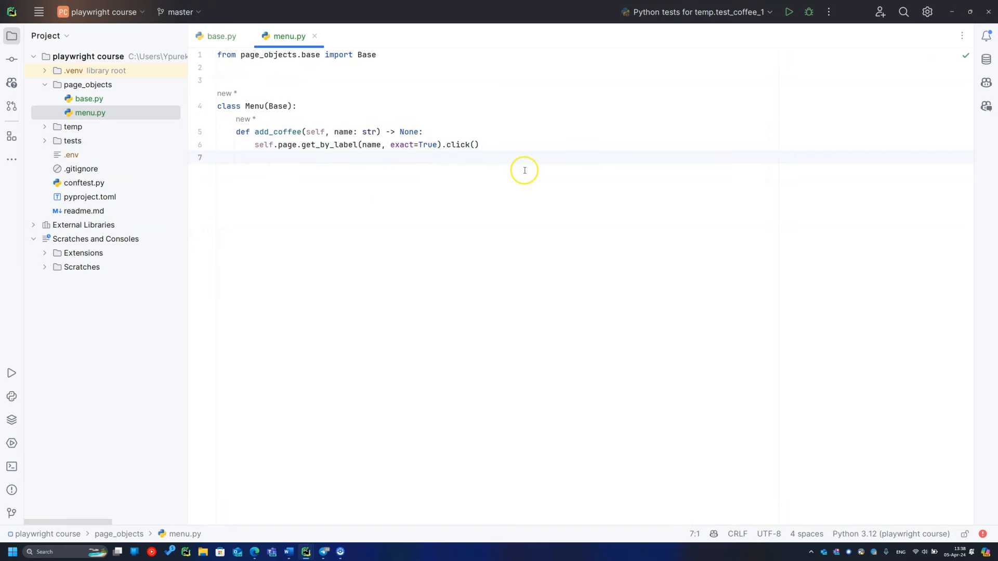
left_click(83, 182)
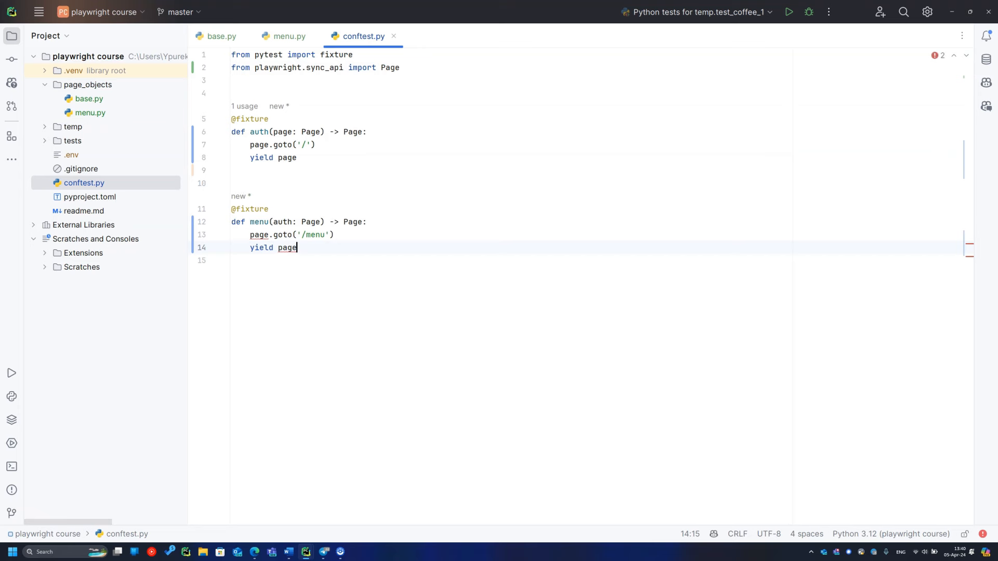
Step: Import Menu into conftest.py and make the menu fixture yield Menu(auth)
left_click(232, 234)
type("from")
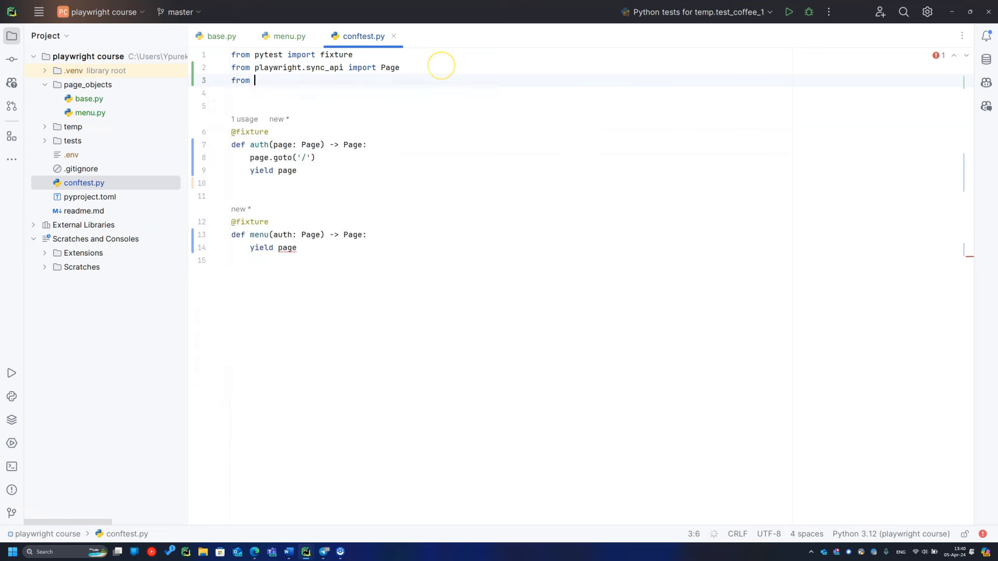
type("page_objects.menu import Menu")
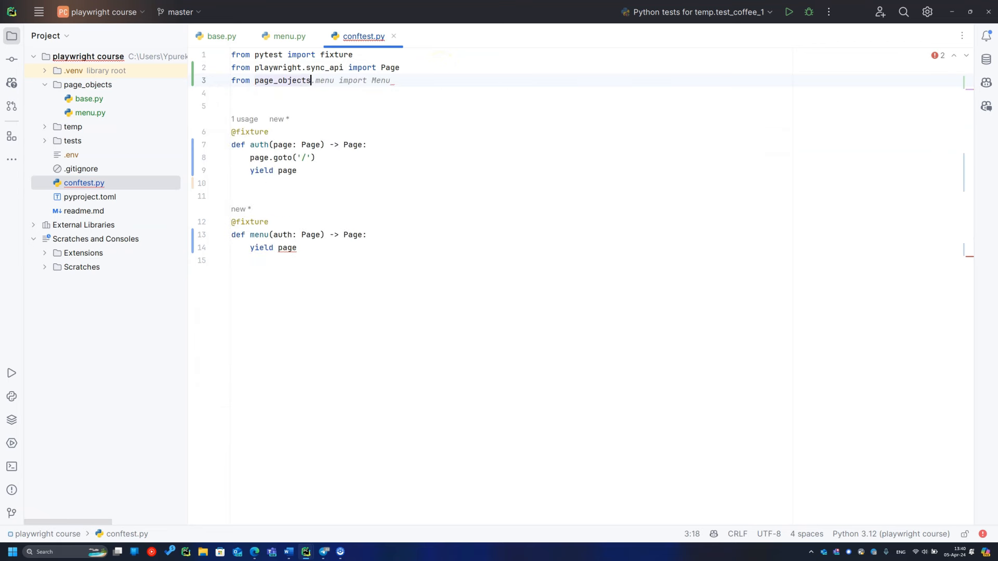
type("Menu")
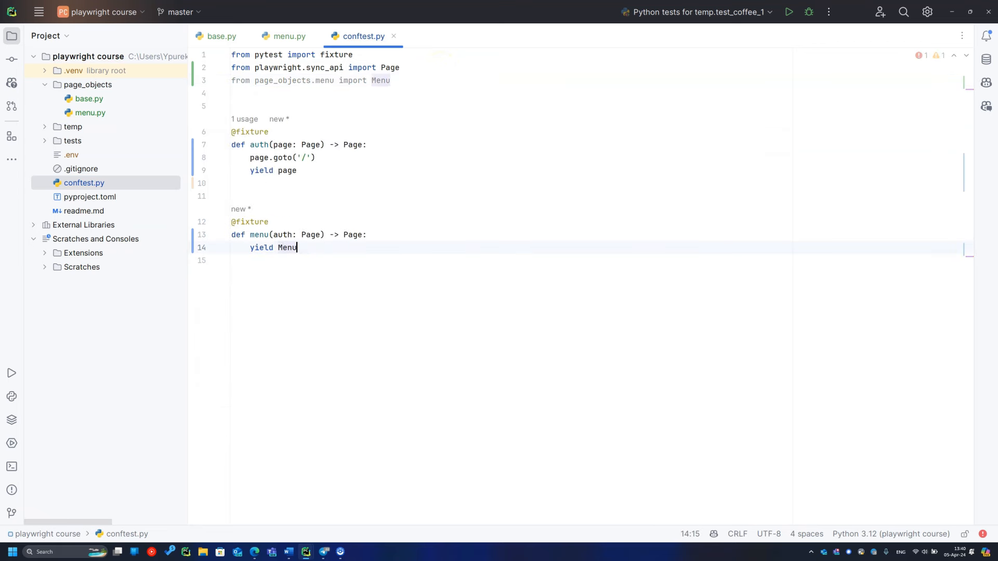
type("(auth)")
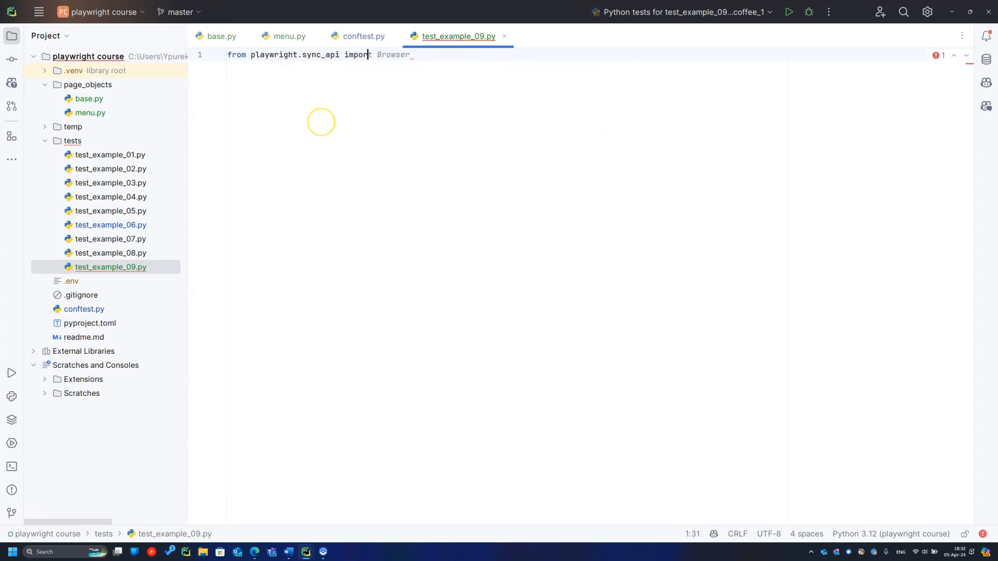
Step: Write test_coffee_1 using expect on menu.get_cart, then jump to menu.py's get_cart definition
type("expect")
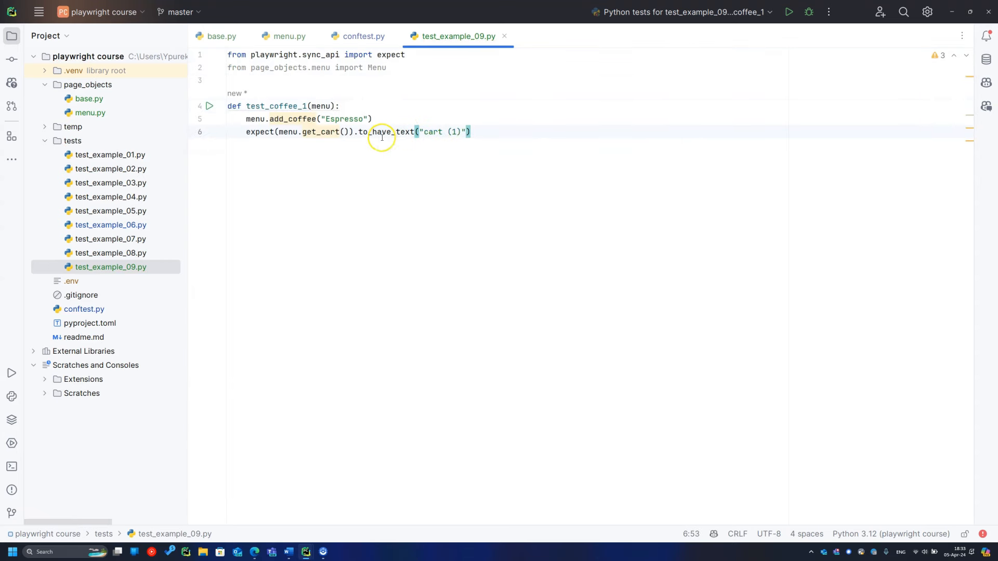
left_click(349, 131)
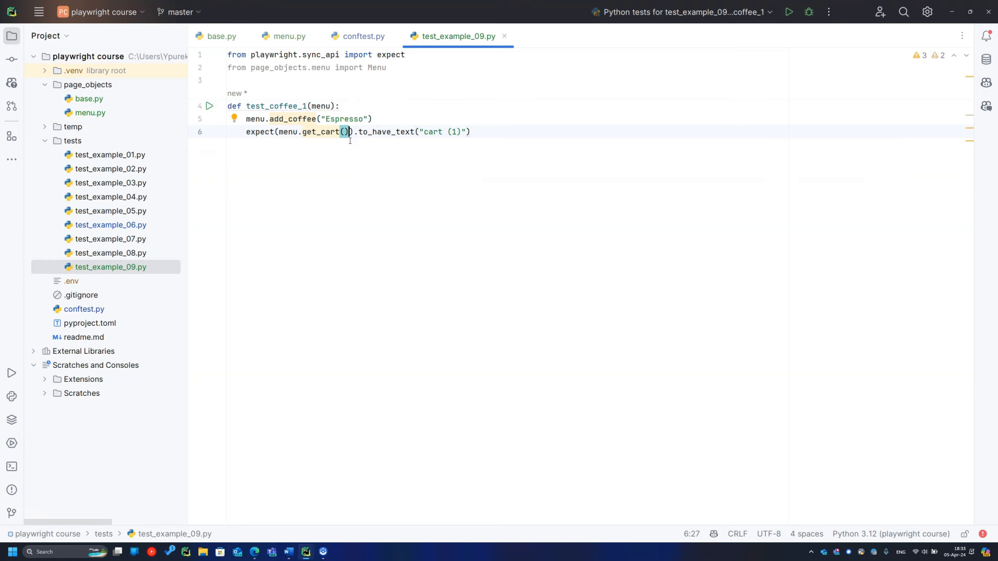
left_click(289, 37)
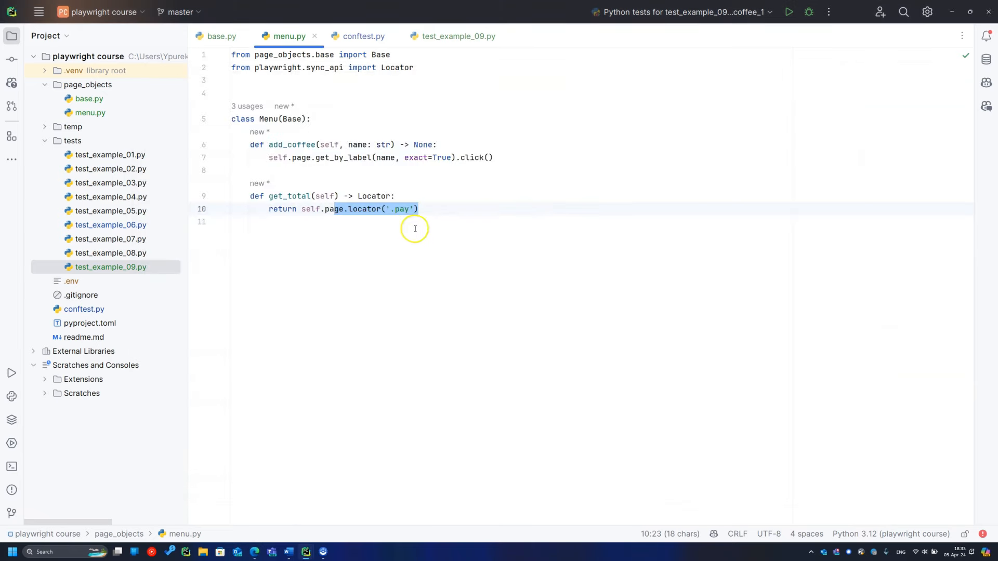
Step: Add expect(menu.get_total()).to_contain_text("$10.00") and an assert that "$10.00" is in the total's inner text
left_click(457, 37)
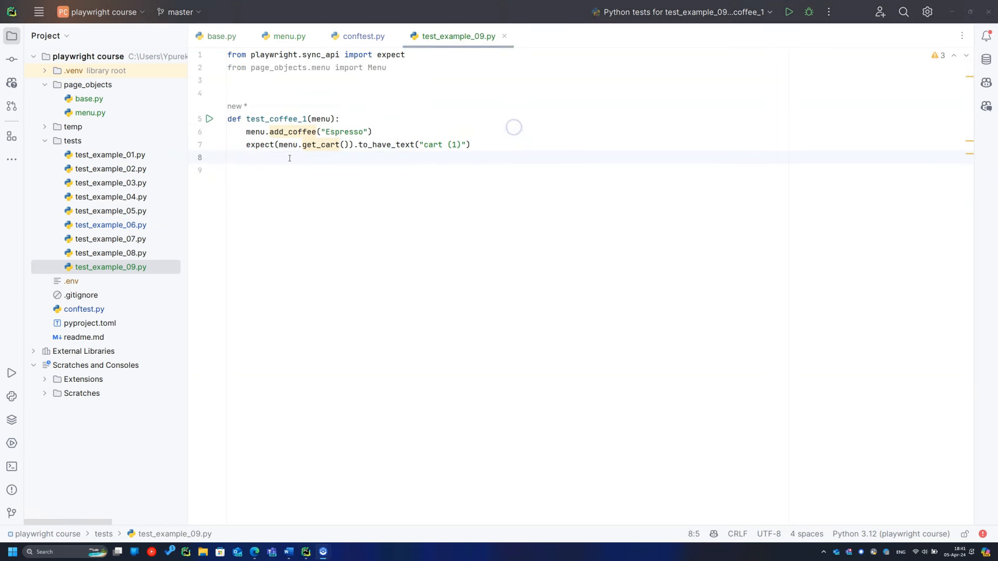
type("expect(menu.get_total()).to_contain_text(\"$10.00\")")
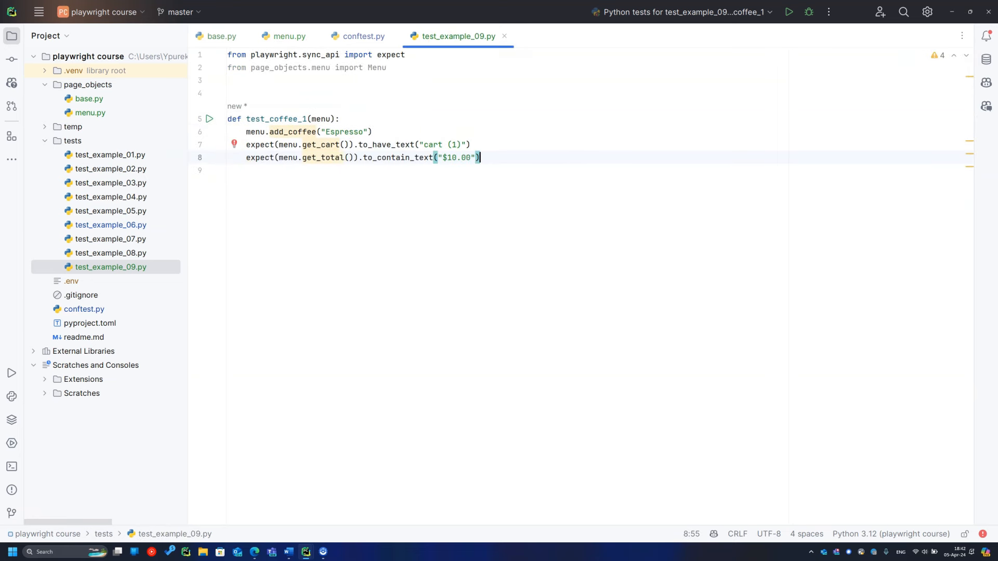
key("enter")
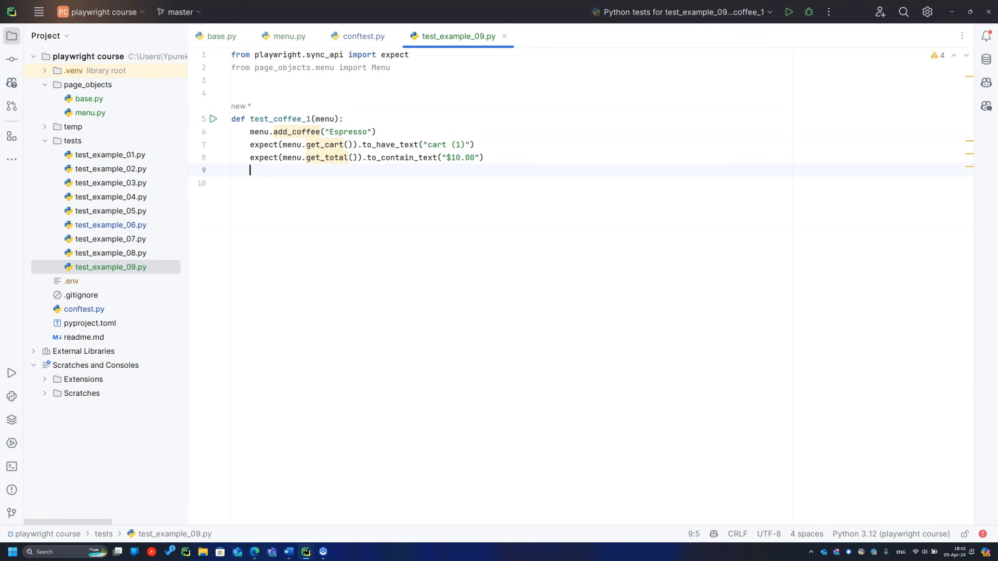
type("assert False")
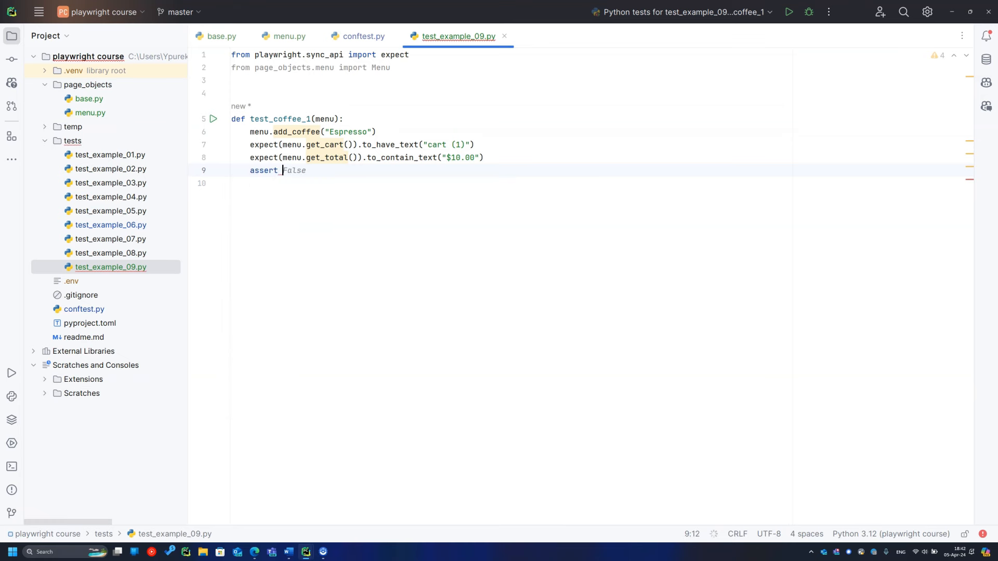
type("\"$10.00\" in menu.get_total().inner_text()")
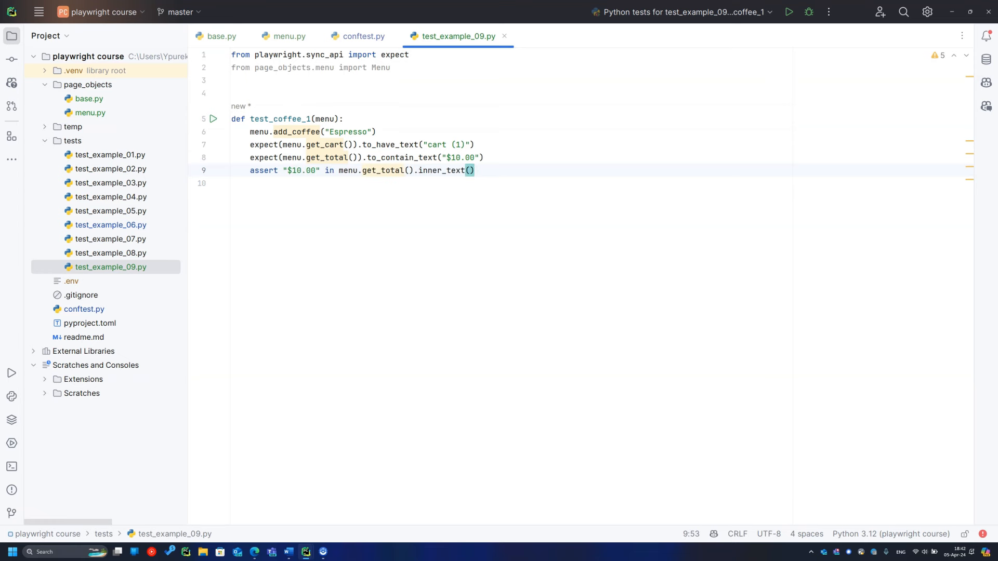
type("expect(")
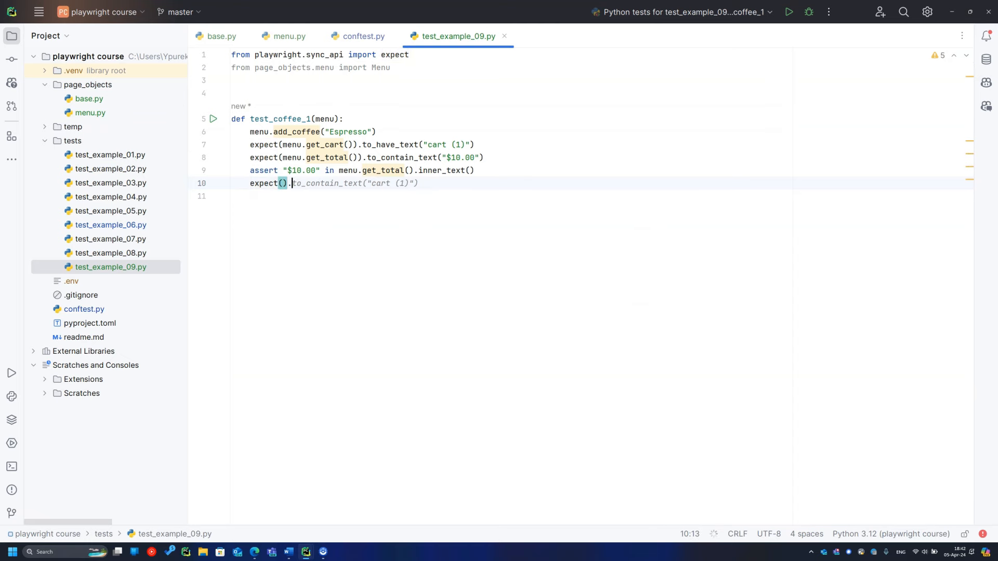
Step: Browse the autocomplete popup after the unfinished expect(). line before discarding it
type(".")
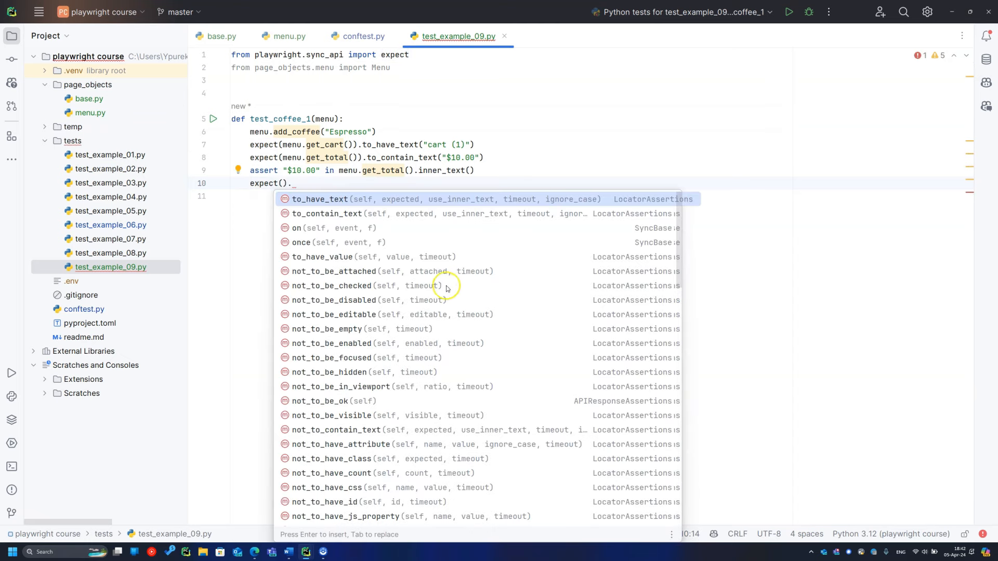
scroll("down", 3)
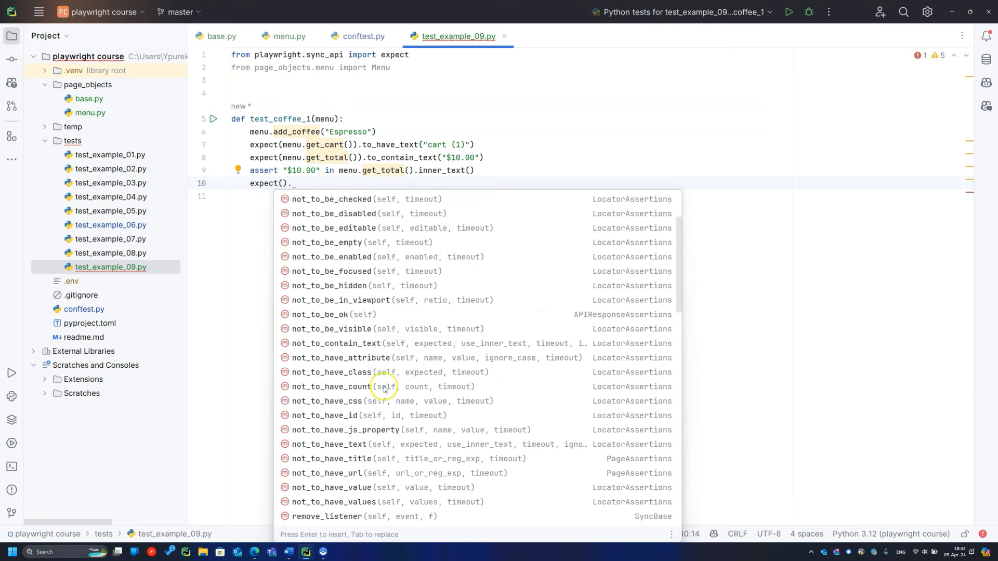
scroll("down", 3)
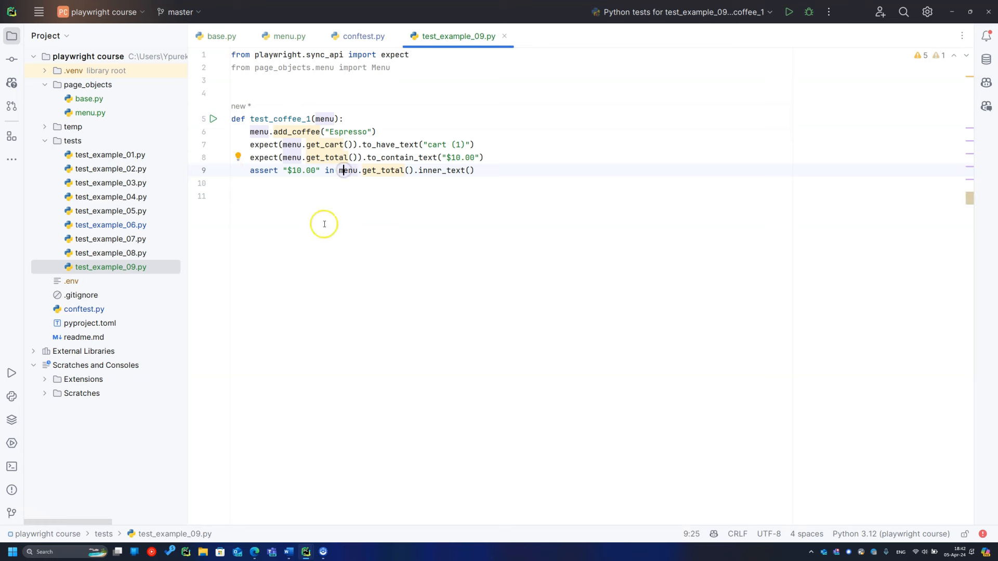
Step: Run test_coffee_1, confirm it passes in the Run panel, then hide the results
left_click(788, 11)
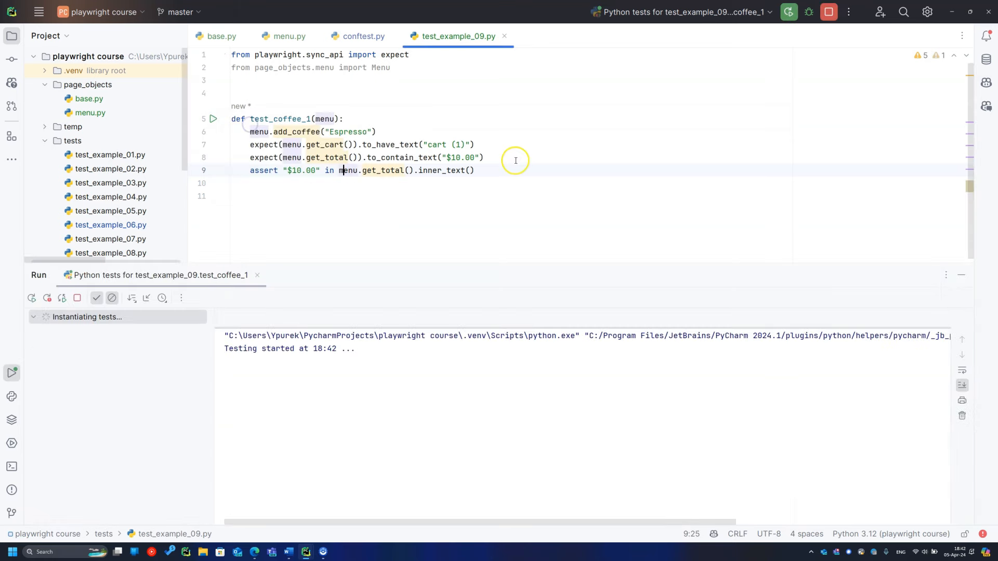
left_click(97, 298)
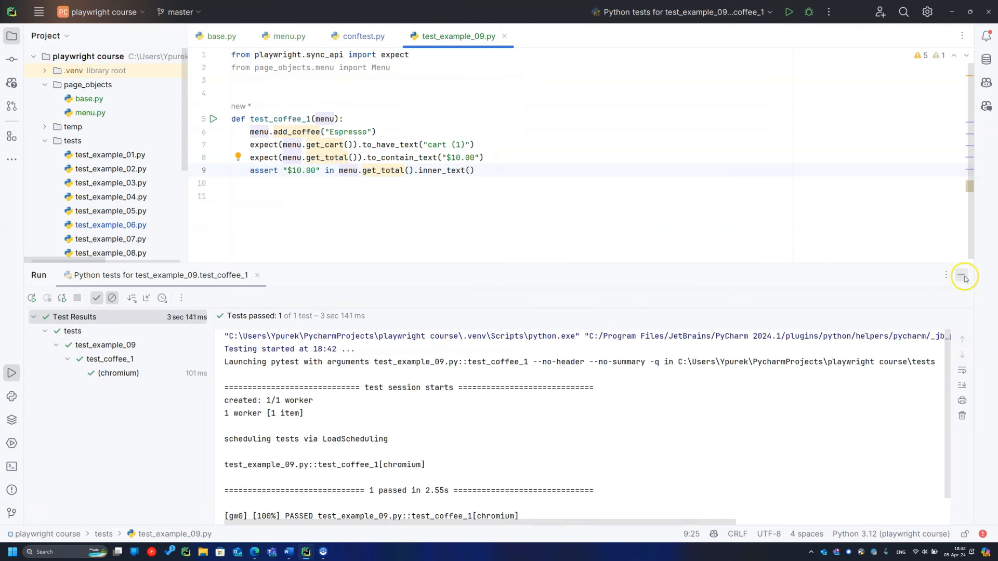
left_click(964, 276)
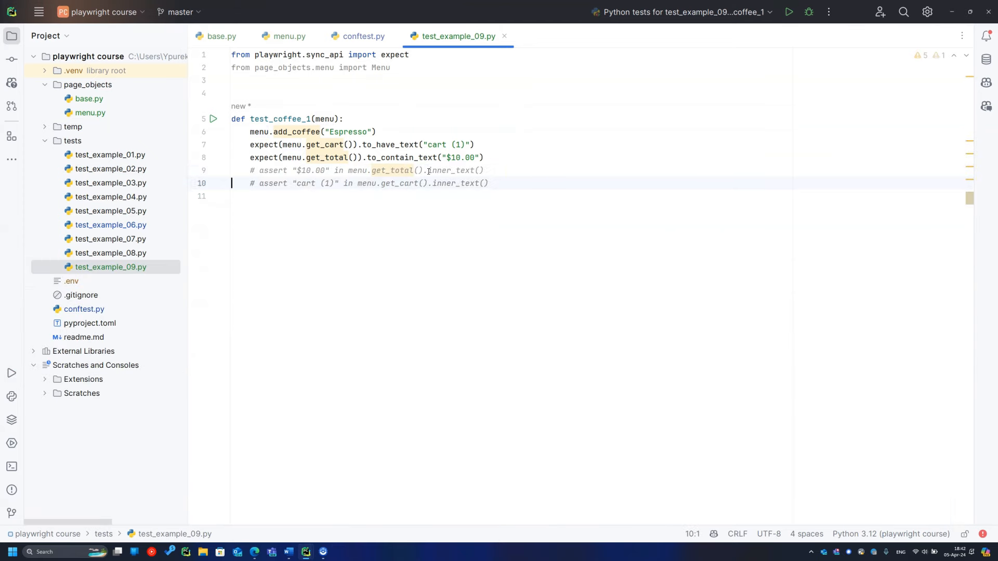